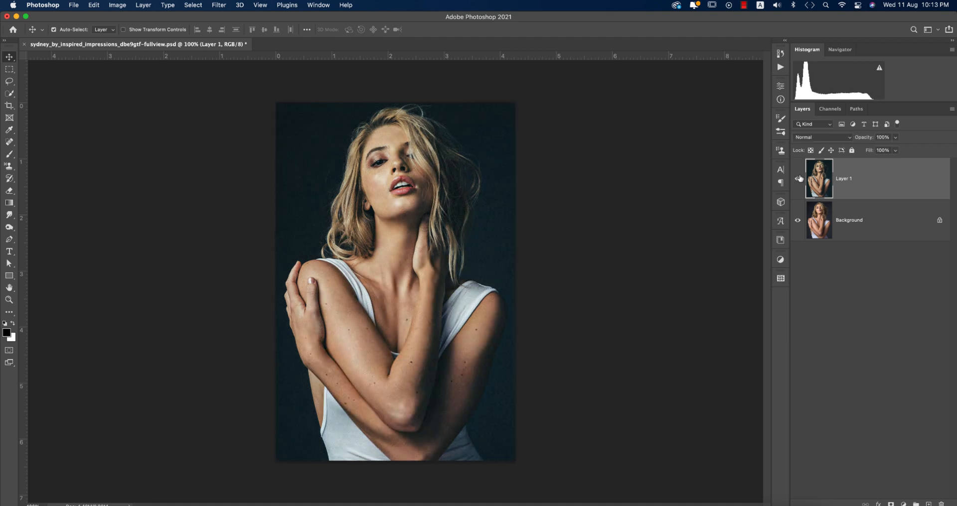
{"action": "mouse_move", "coordinate": [798, 179]}
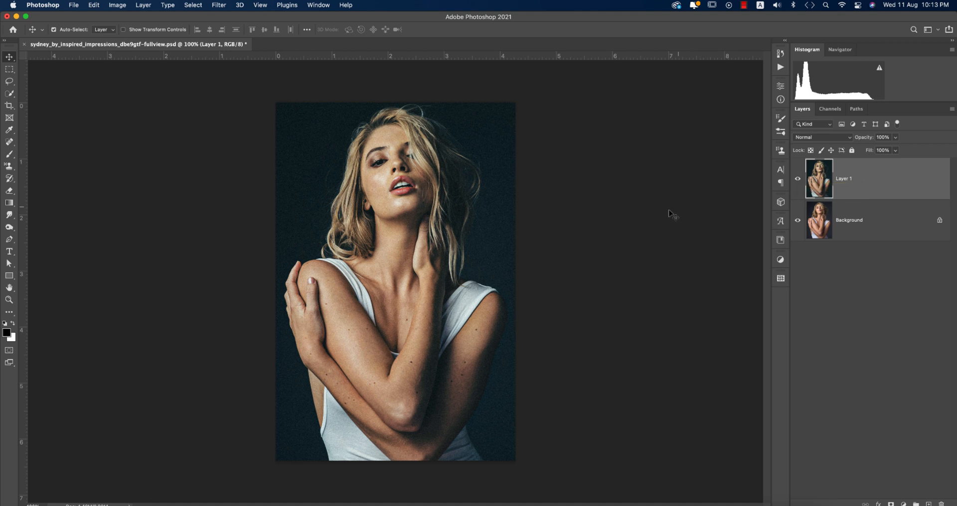
{"action": "mouse_move", "coordinate": [655, 218]}
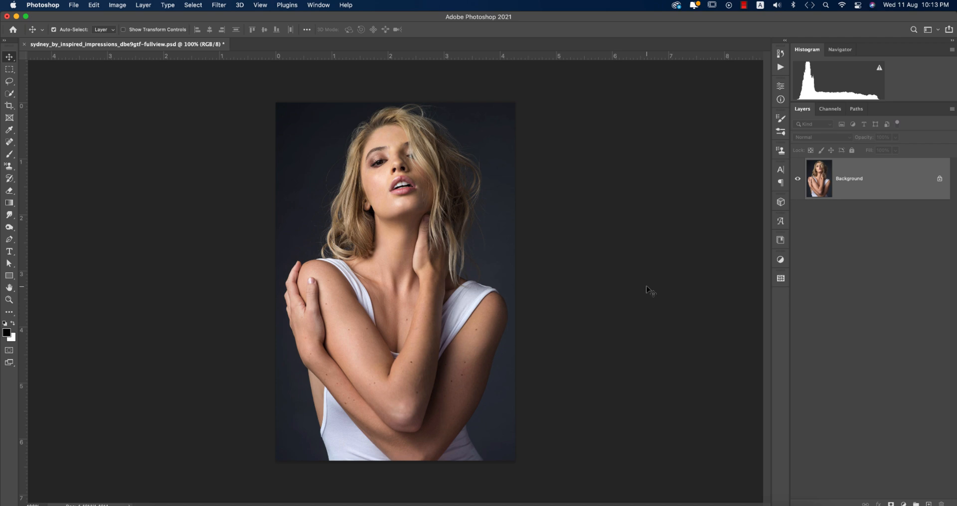
- Duplicate the portrait layer with Cmd+J, start Camera Raw on it and browse to the 1-8-21 preset folder
{"action": "key", "text": "cmd+j"}
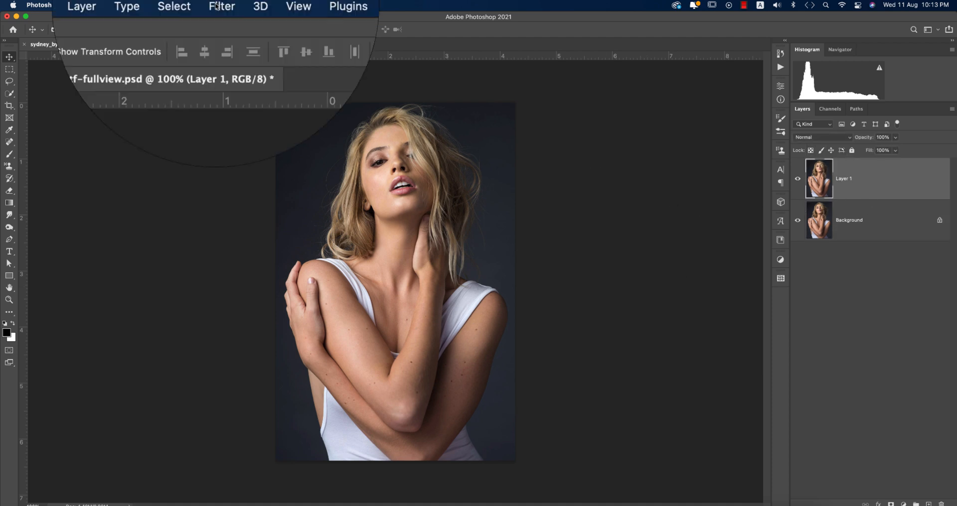
{"action": "left_click", "coordinate": [221, 6]}
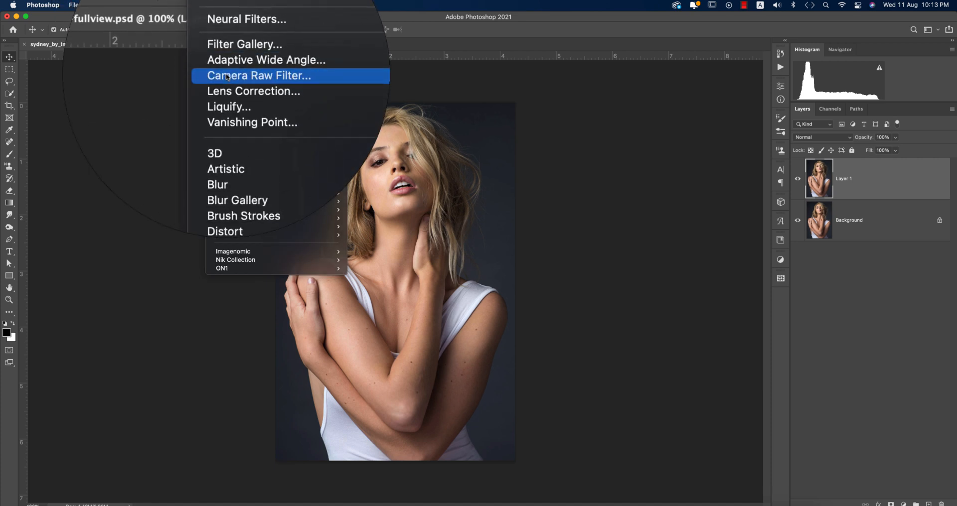
{"action": "left_click", "coordinate": [258, 75]}
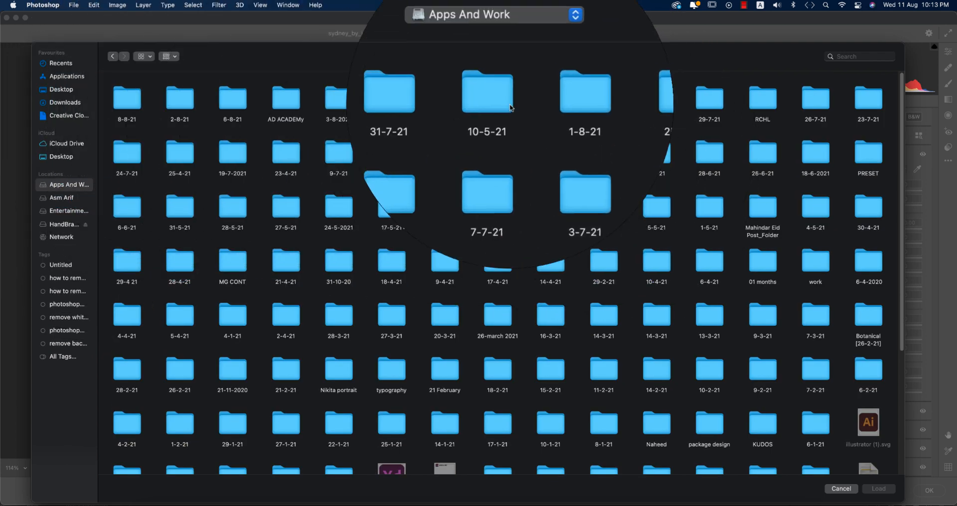
{"action": "double_click", "coordinate": [585, 92]}
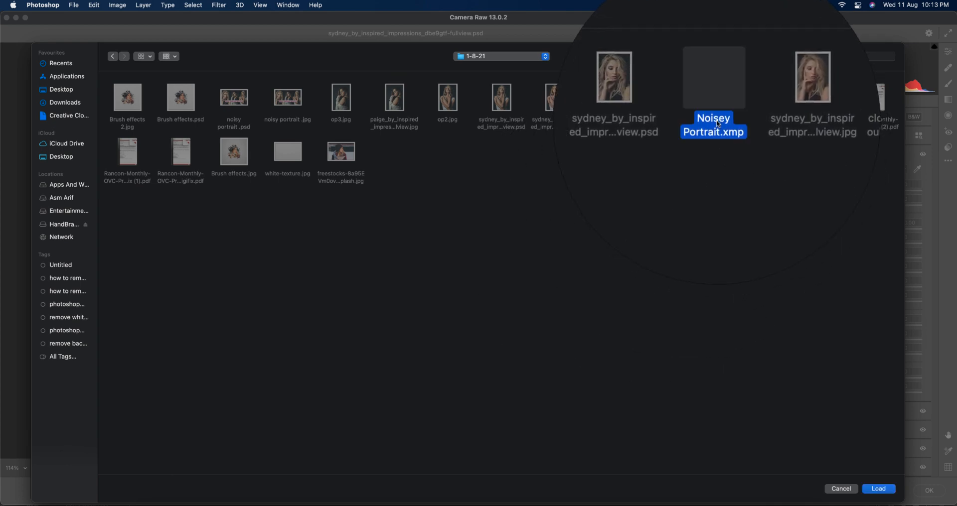
- Load Noisey Portrait.xmp, giving Texture +65, Dehaze +15 and Vibrance +12 in the Basic panel
{"action": "left_click", "coordinate": [878, 489]}
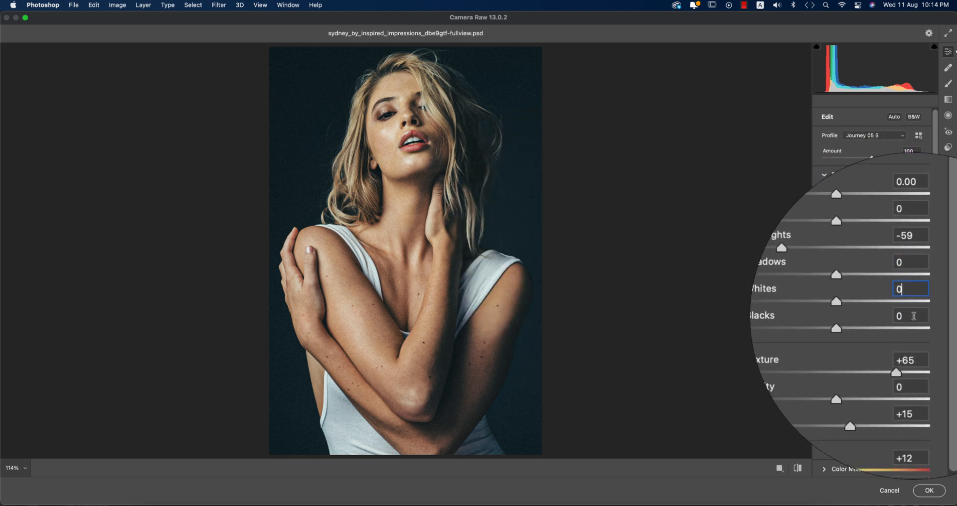
{"action": "left_click", "coordinate": [910, 315]}
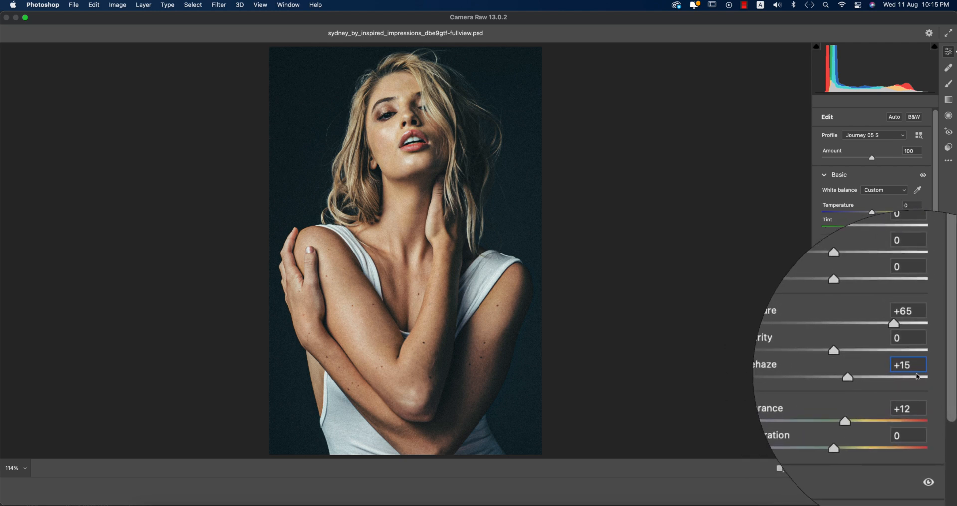
{"action": "scroll", "scroll_direction": "down", "scroll_amount": 3}
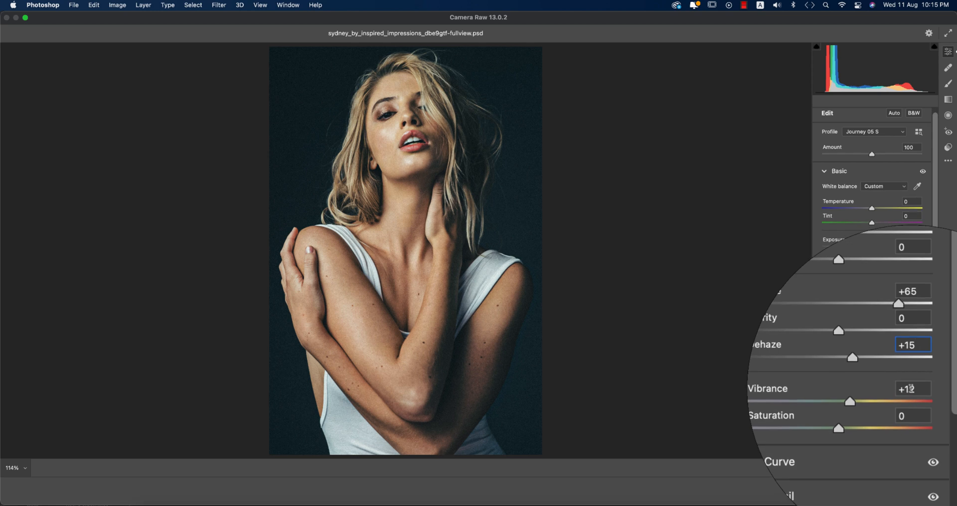
- Review the custom tone curve, noise reduction 13 and Reds saturation +39 in Curve, Detail and Color Mixer
{"action": "left_click", "coordinate": [838, 171]}
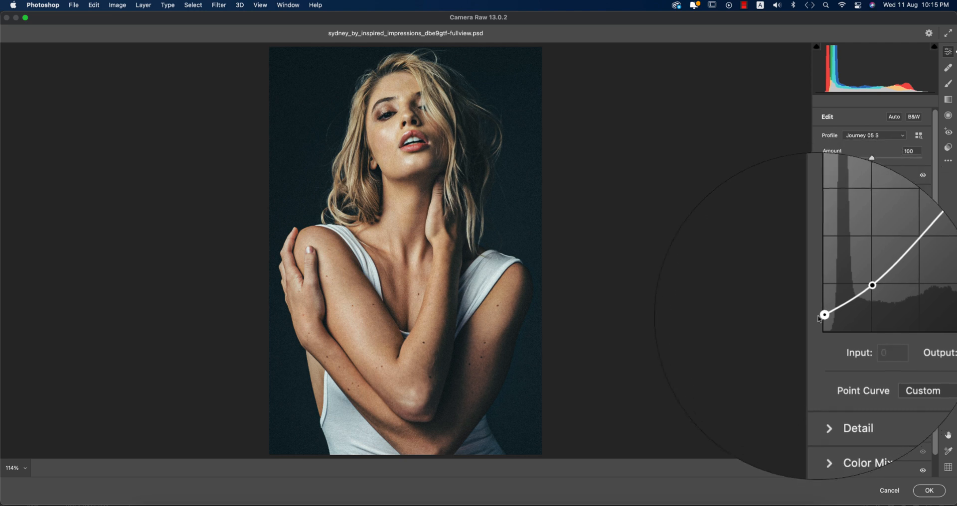
{"action": "left_click_drag", "start_coordinate": [824, 315], "coordinate": [822, 314]}
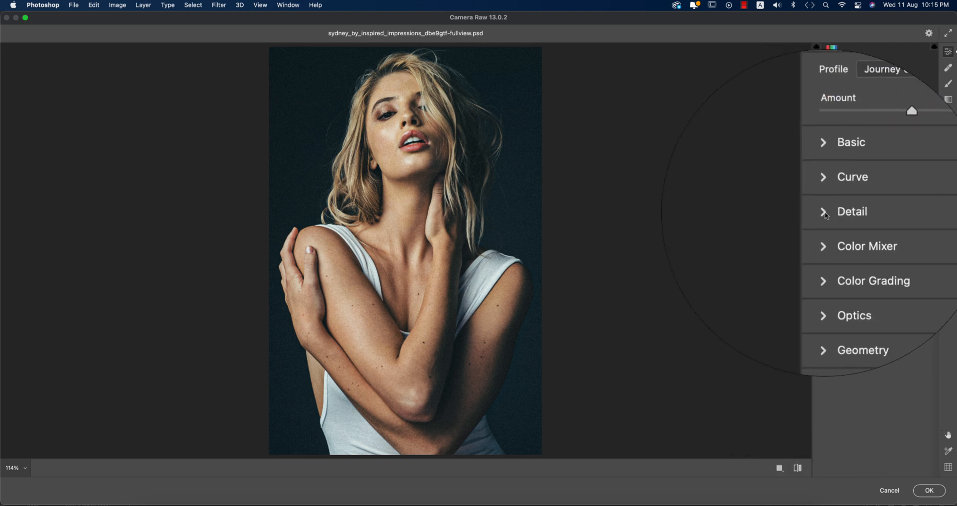
{"action": "left_click", "coordinate": [851, 212]}
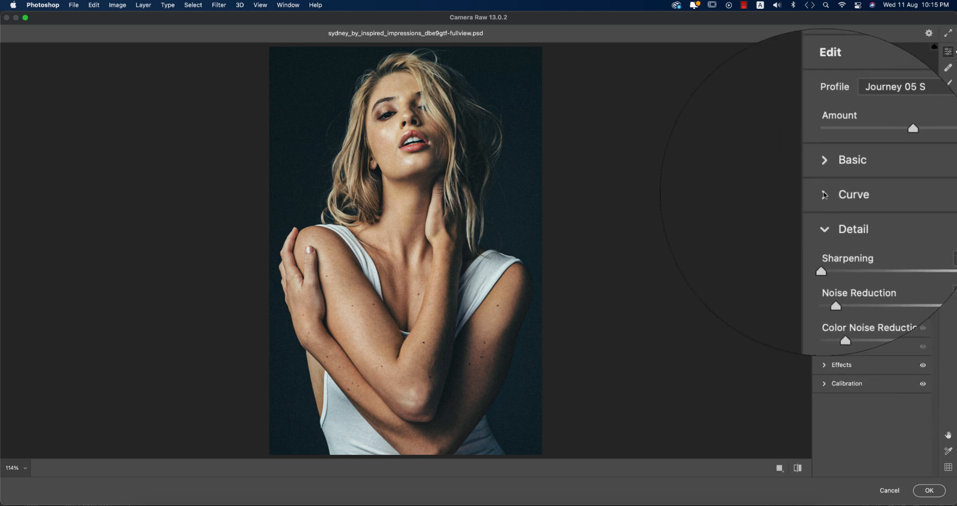
{"action": "scroll", "scroll_direction": "down", "scroll_amount": 3}
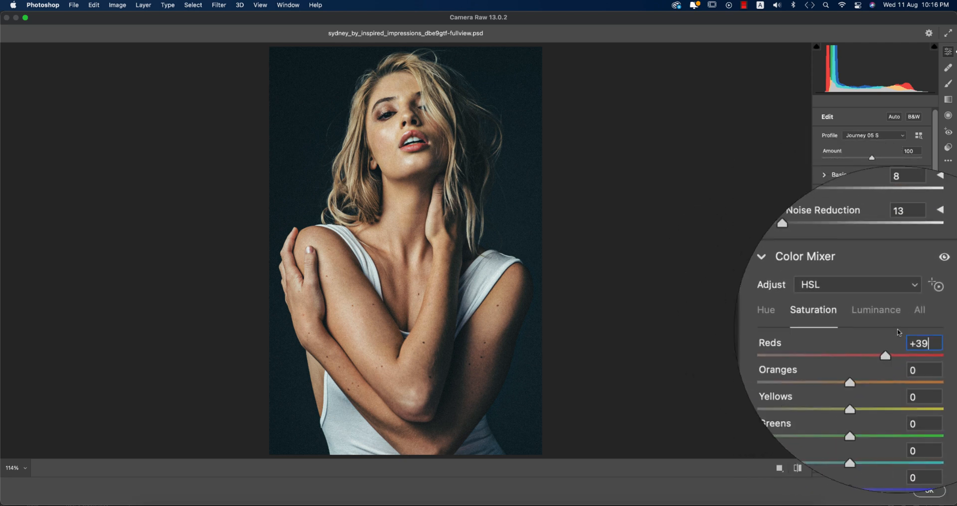
{"action": "left_click", "coordinate": [875, 310]}
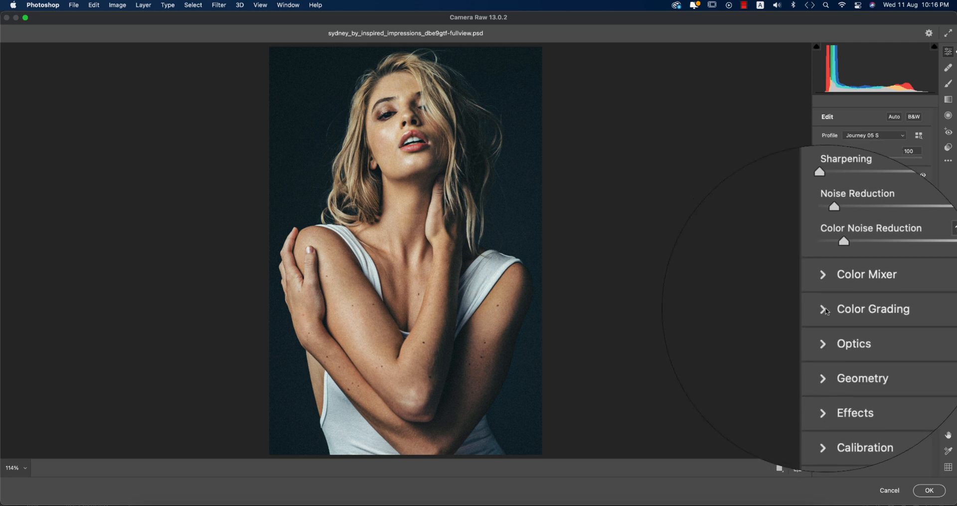
- Try a warm shadow hue in Color Grading, restore teal shadows (Hue 217, Saturation 20), then reveal Calibration
{"action": "left_click", "coordinate": [874, 309]}
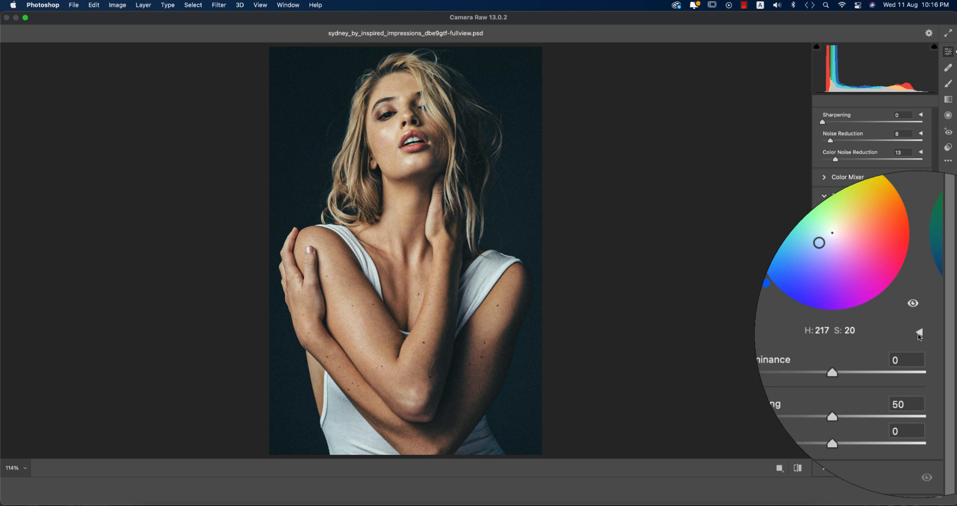
{"action": "left_click", "coordinate": [920, 333]}
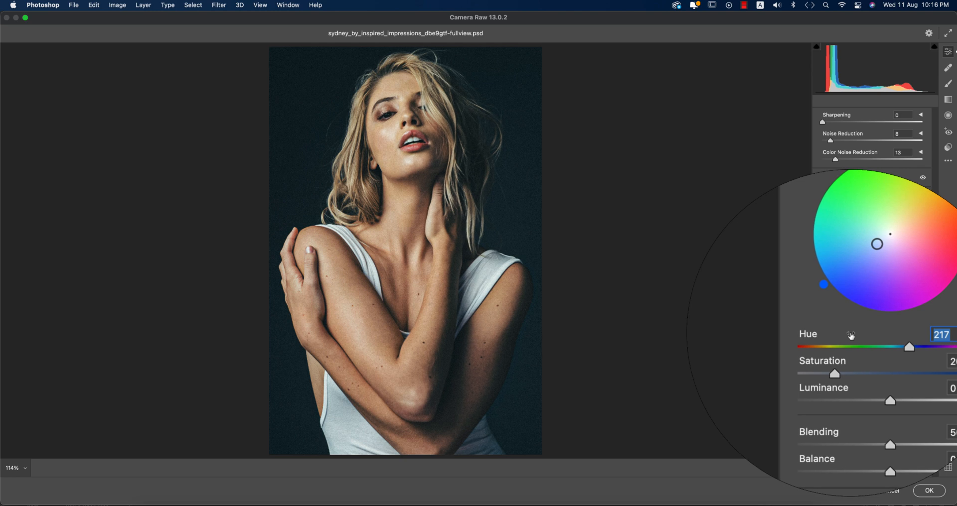
{"action": "left_click_drag", "start_coordinate": [910, 347], "coordinate": [836, 341]}
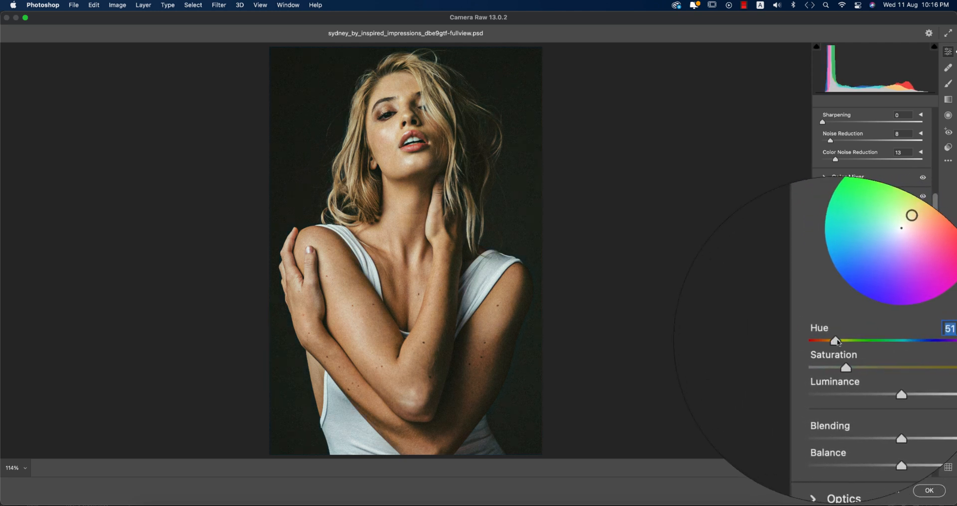
{"action": "key", "text": "cmd+z"}
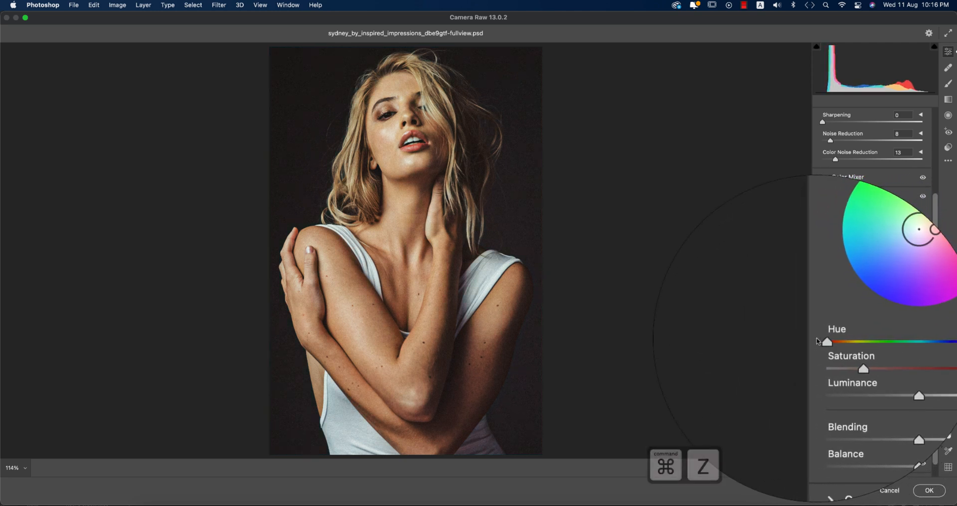
{"action": "left_click_drag", "start_coordinate": [828, 342], "coordinate": [899, 347]}
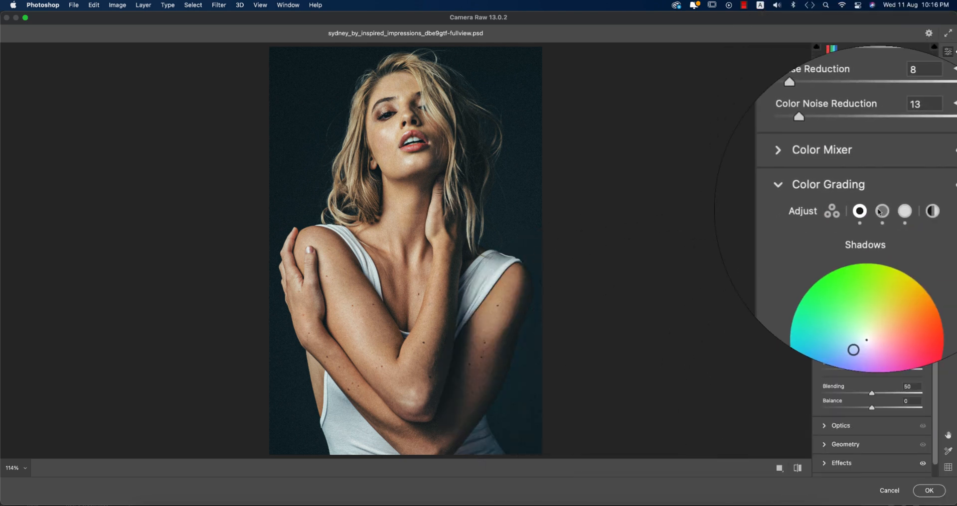
{"action": "left_click", "coordinate": [880, 211]}
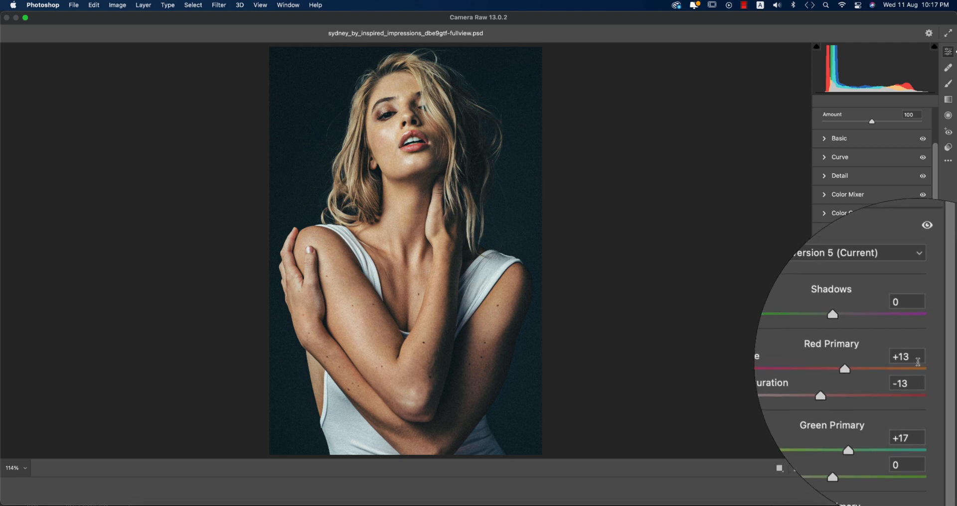
- Collapse Calibration and confirm OK so Layer 1 shows the teal, noisy grade
{"action": "left_click", "coordinate": [906, 359]}
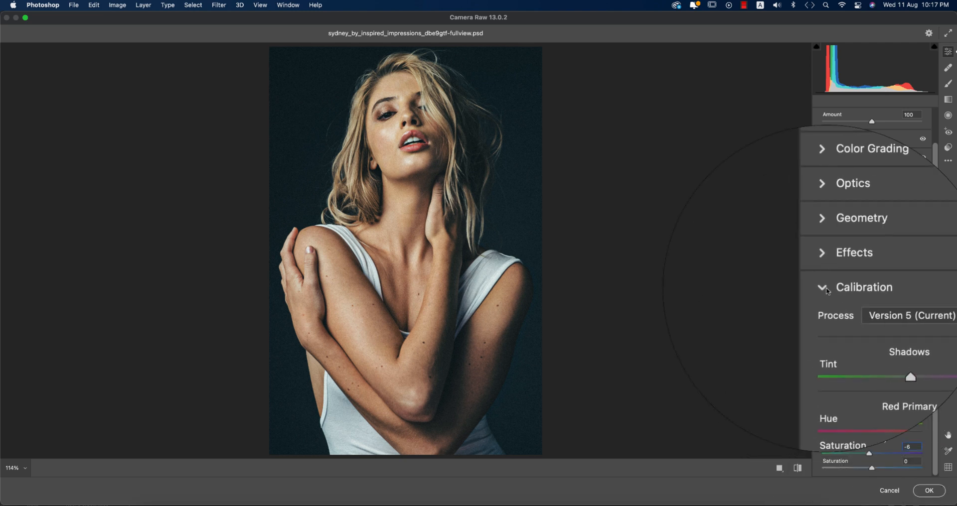
{"action": "left_click", "coordinate": [822, 287]}
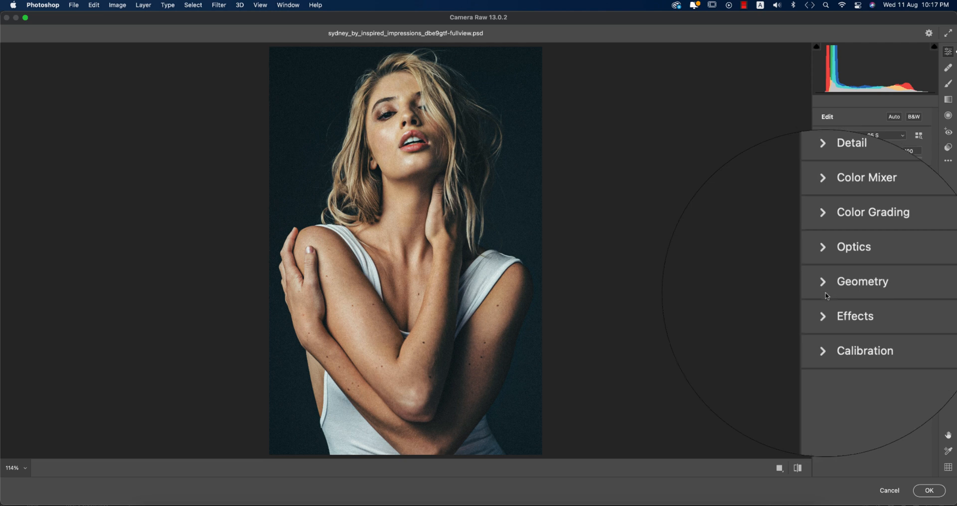
{"action": "left_click", "coordinate": [928, 490]}
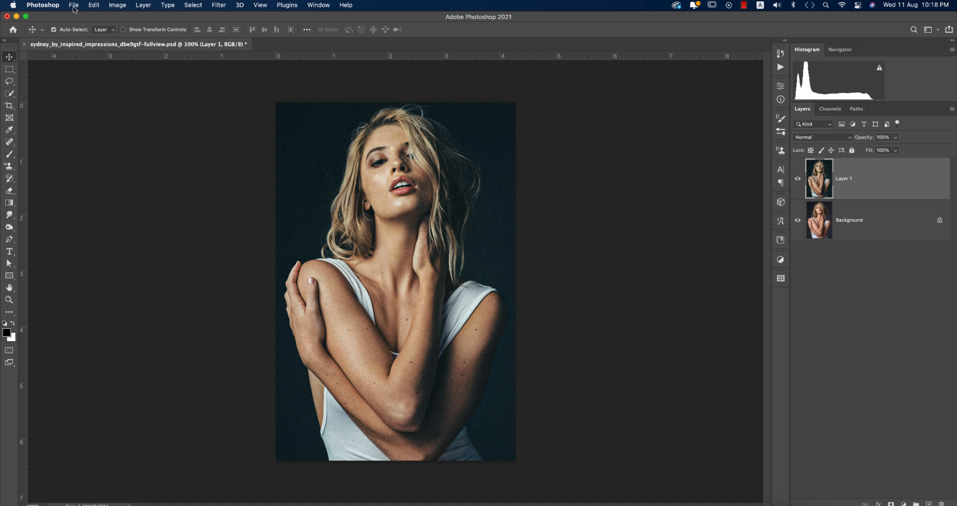
- Open the blonde portrait from the File menu and duplicate its background layer with Cmd+J
{"action": "left_click", "coordinate": [73, 5]}
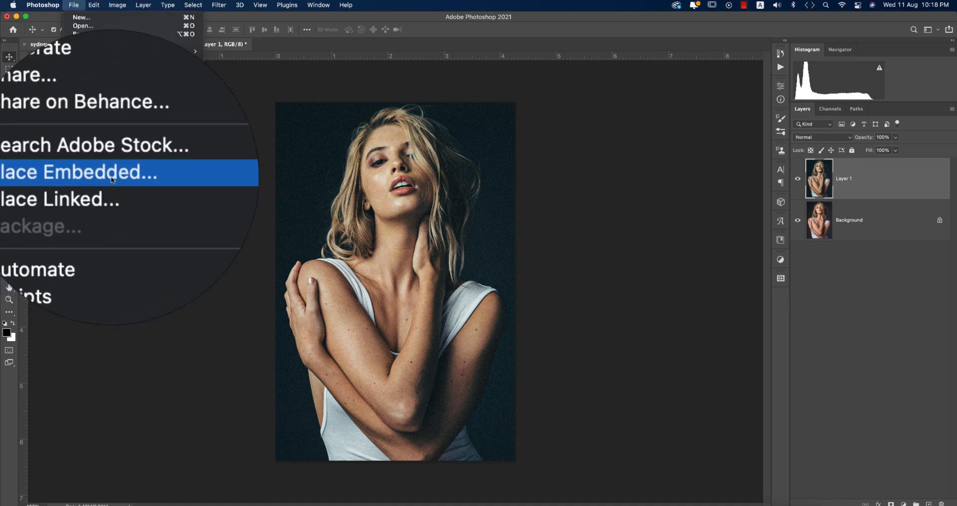
{"action": "left_click", "coordinate": [77, 173]}
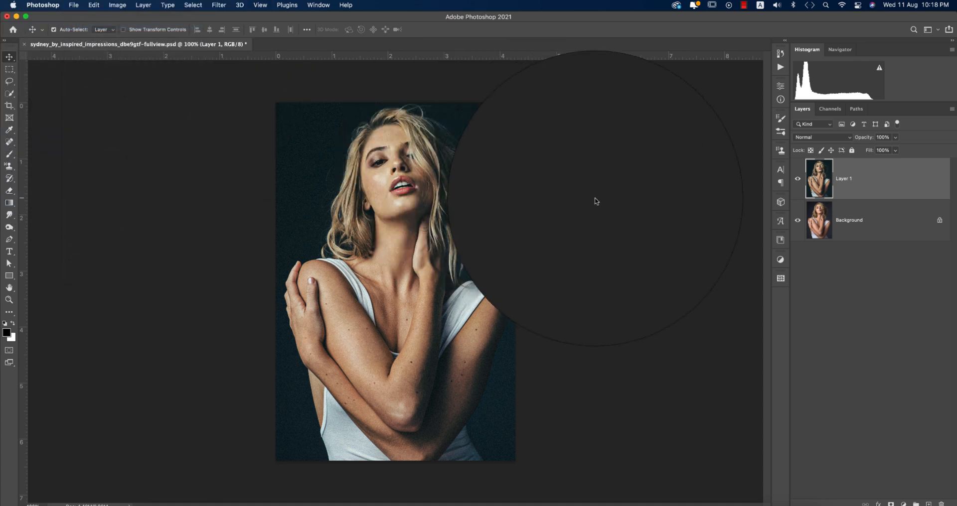
{"action": "left_click", "coordinate": [72, 5]}
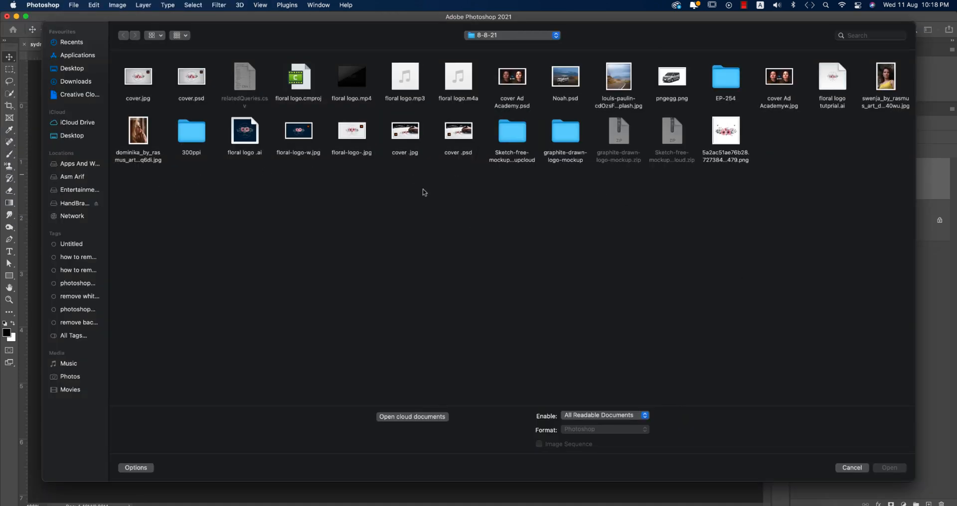
{"action": "left_click", "coordinate": [80, 164]}
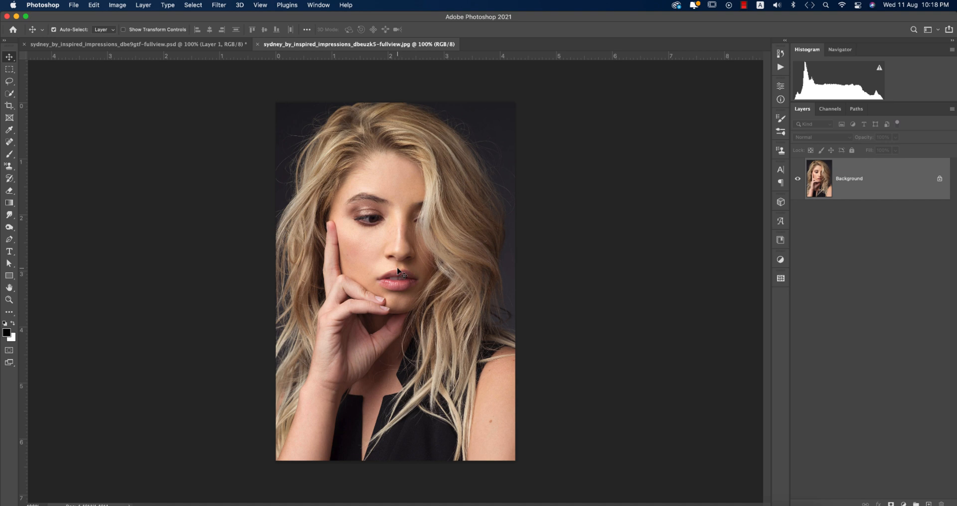
{"action": "key", "text": "cmd+j"}
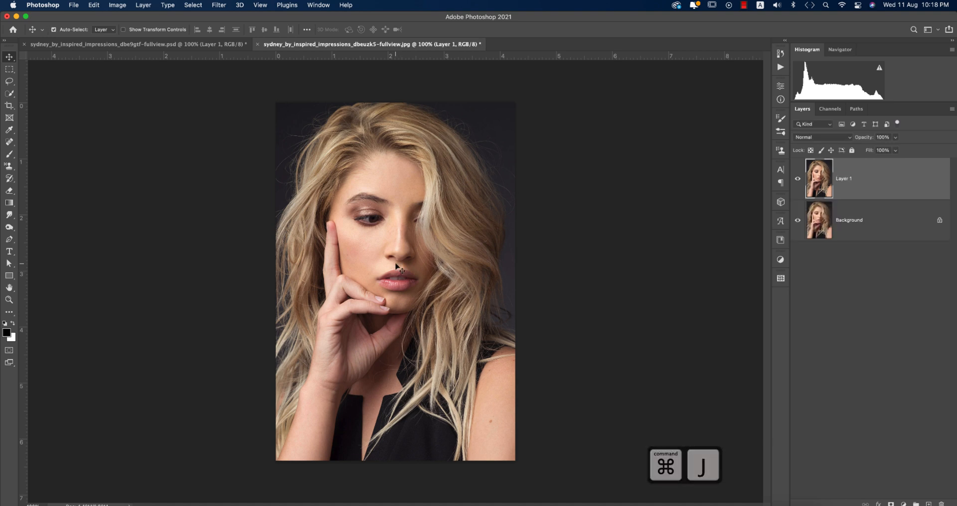
- Load Noisy Portrait.xmp onto the copy in Camera Raw and commit it with OK
{"action": "left_click", "coordinate": [219, 5]}
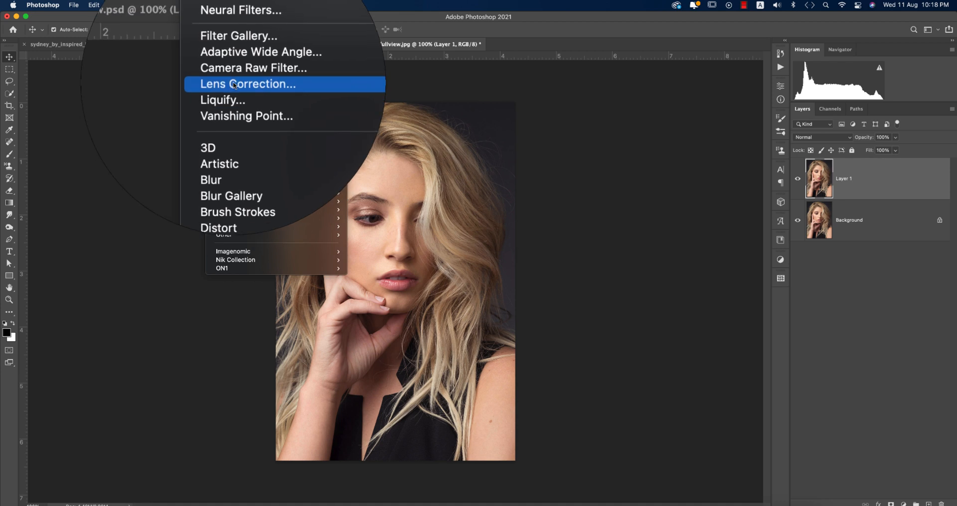
{"action": "left_click", "coordinate": [252, 67]}
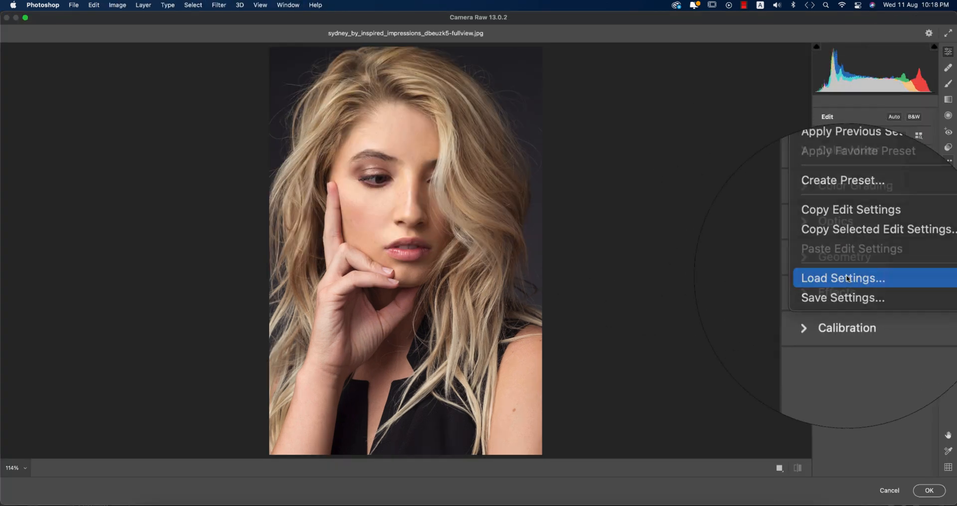
{"action": "left_click", "coordinate": [842, 278]}
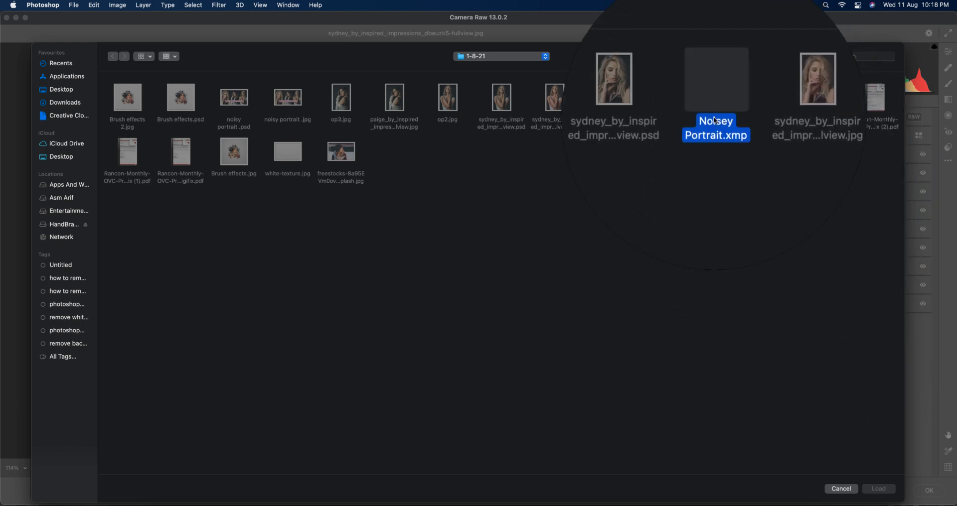
{"action": "left_click", "coordinate": [878, 488]}
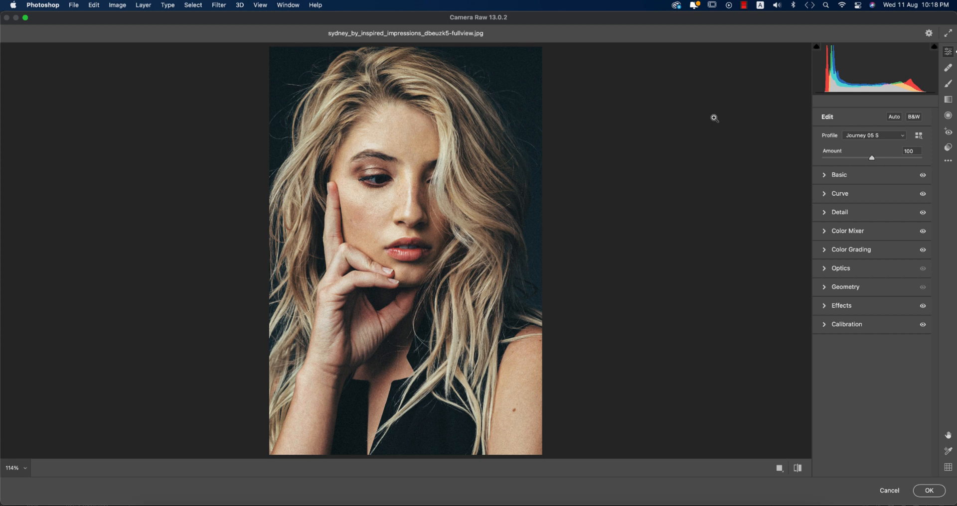
{"action": "mouse_move", "coordinate": [946, 417]}
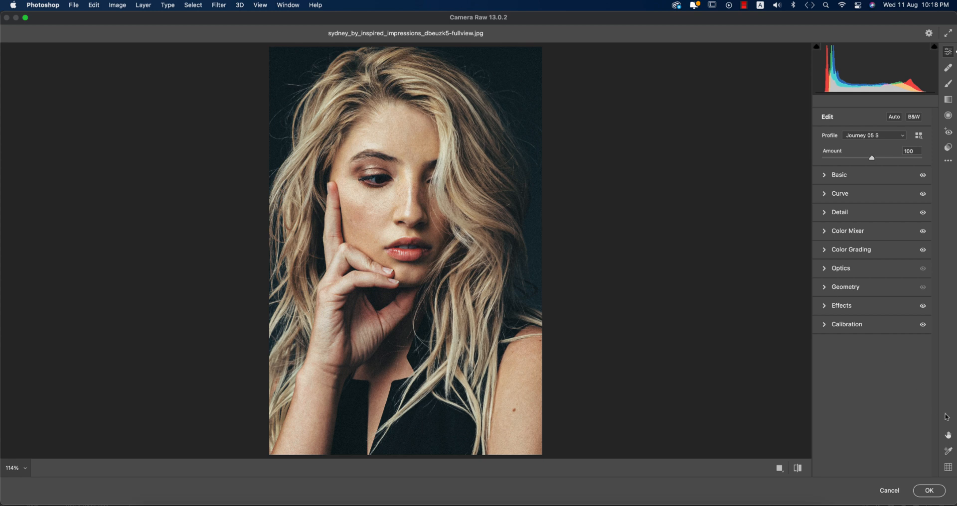
{"action": "left_click", "coordinate": [928, 491]}
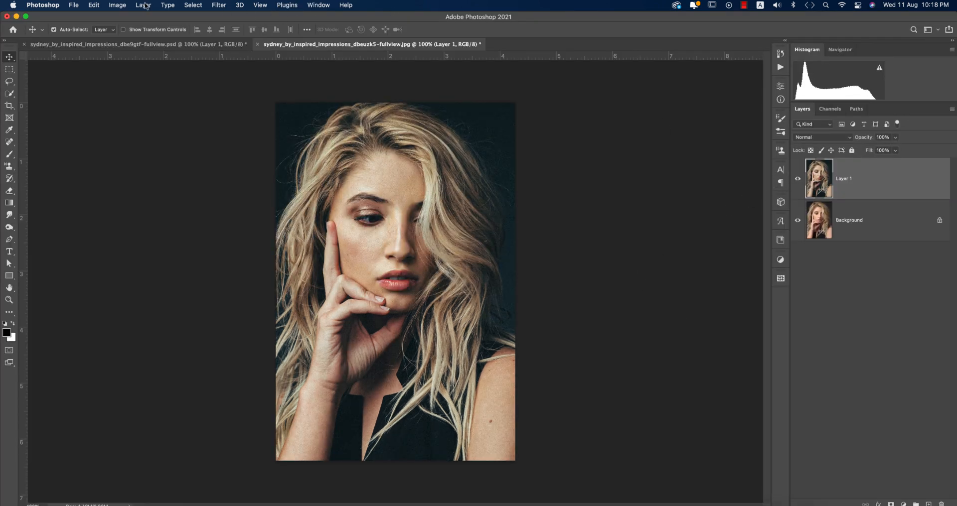
- Open the freestocks winter beanie portrait through File > Open
{"action": "left_click", "coordinate": [73, 5]}
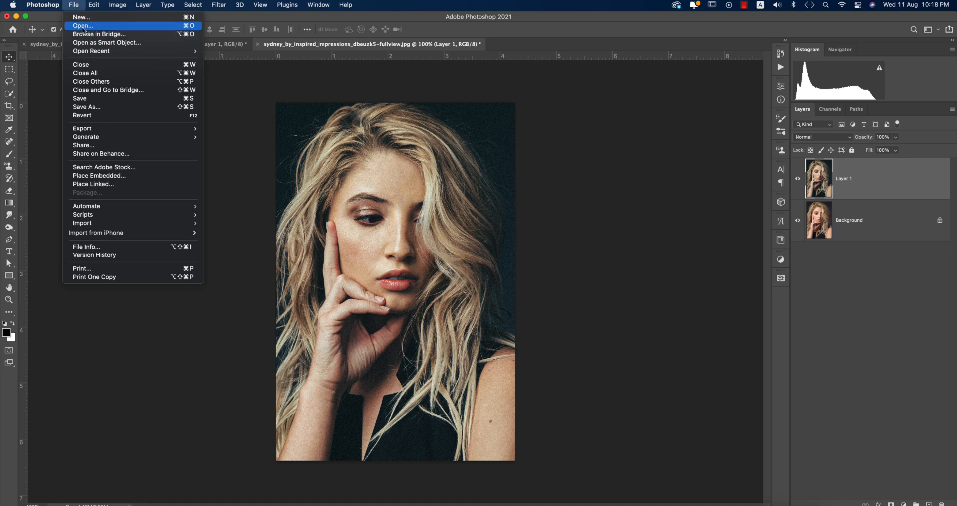
{"action": "left_click", "coordinate": [83, 26]}
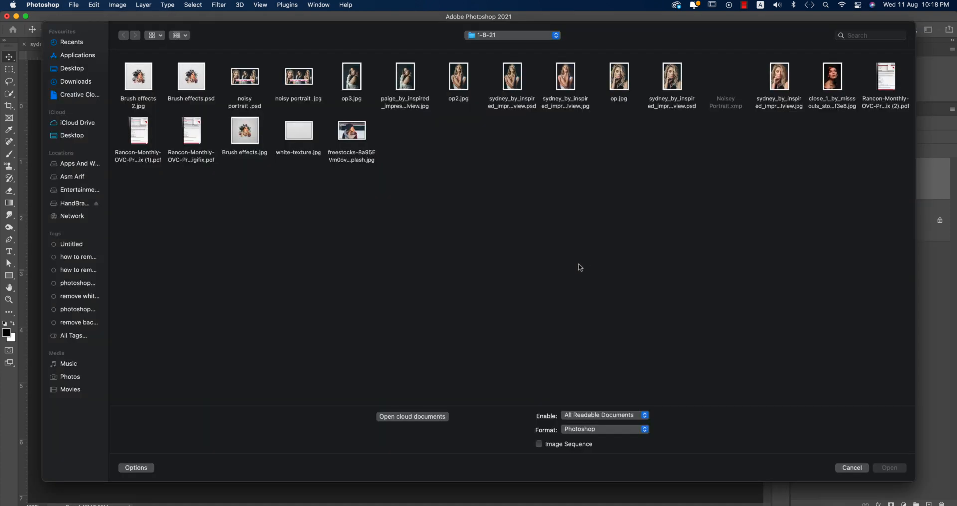
{"action": "left_click", "coordinate": [352, 130]}
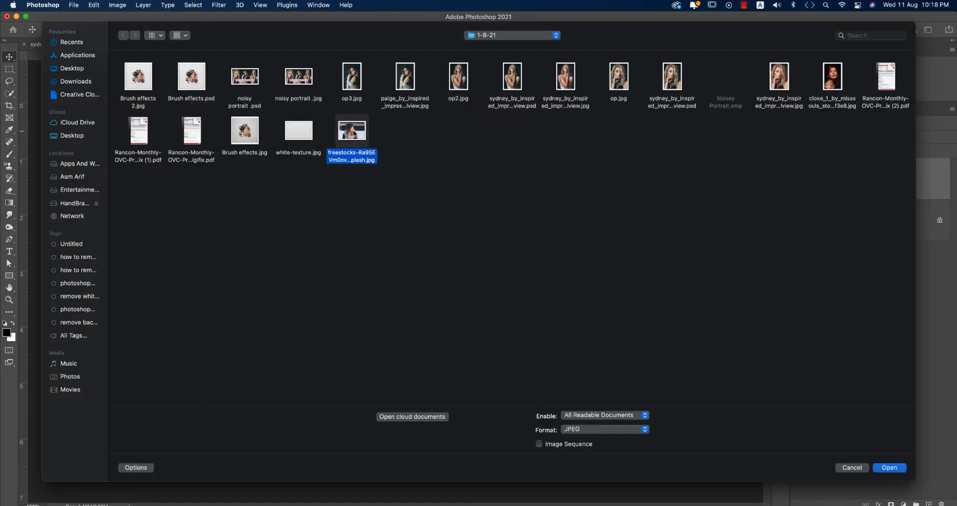
{"action": "left_click", "coordinate": [889, 468]}
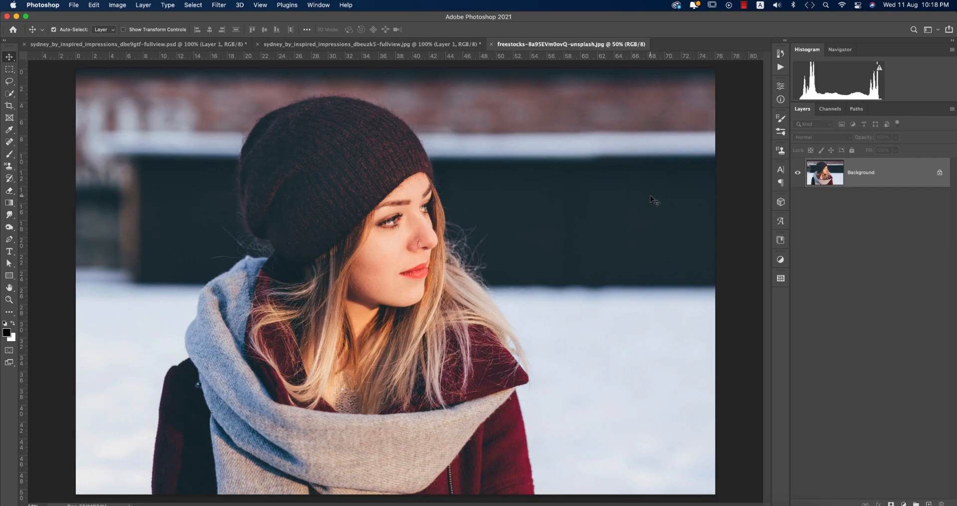
- Duplicate its background layer with Cmd+J and start the Camera Raw filter on the copy
{"action": "key", "text": "cmd+j"}
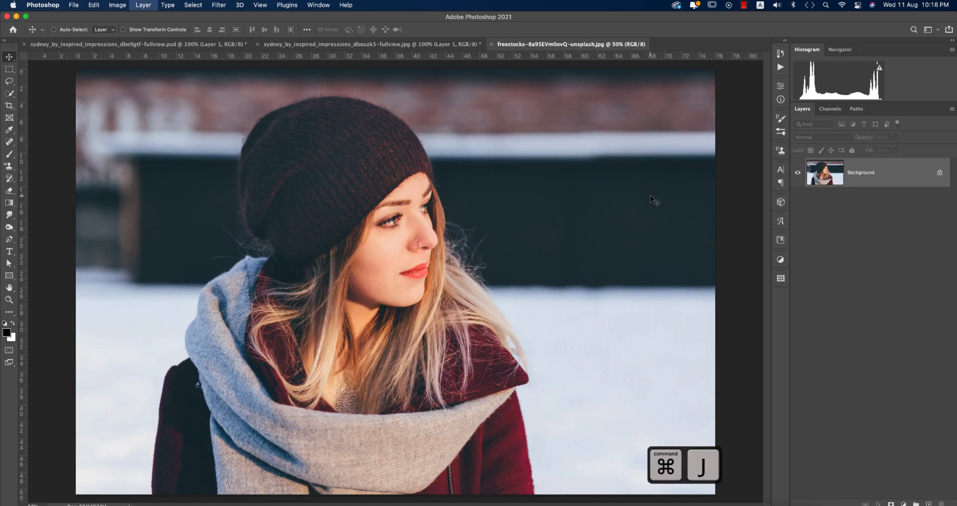
{"action": "key", "text": "cmd+j"}
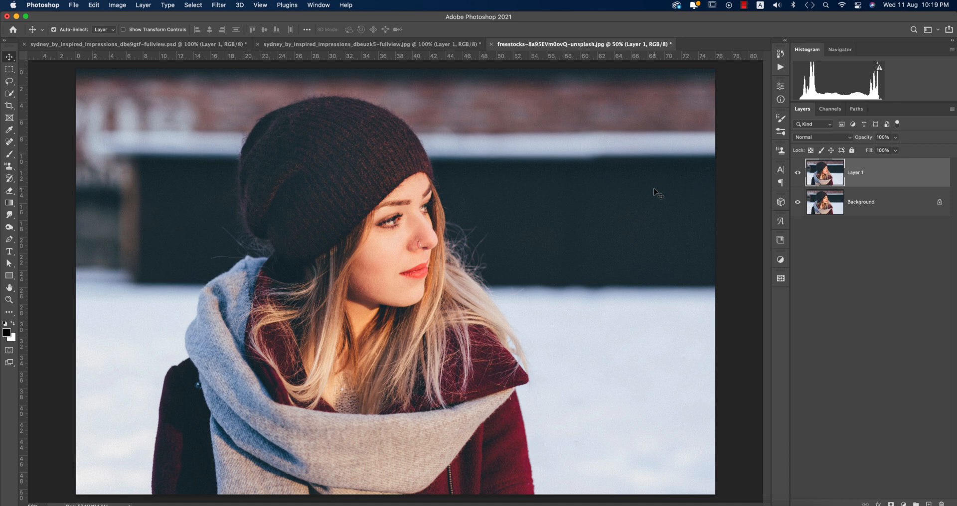
{"action": "mouse_move", "coordinate": [532, 169]}
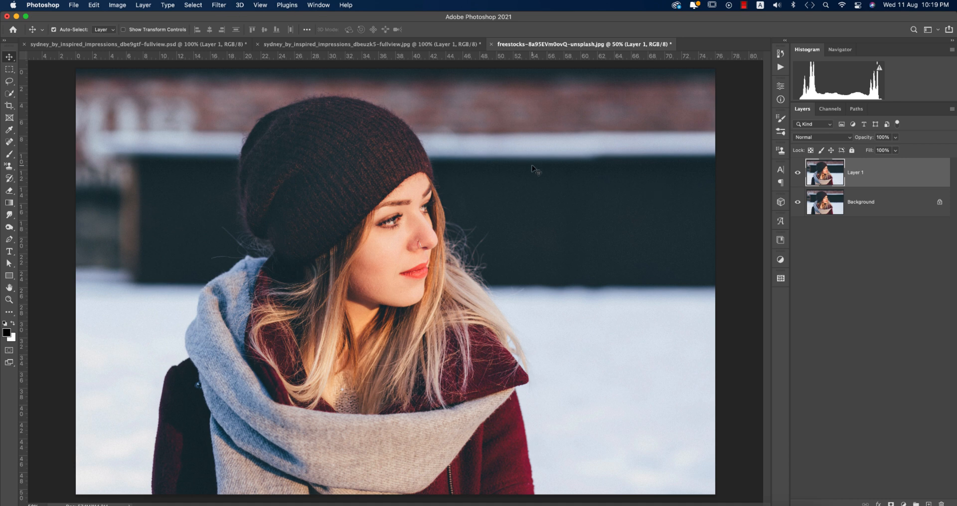
{"action": "mouse_move", "coordinate": [238, 8]}
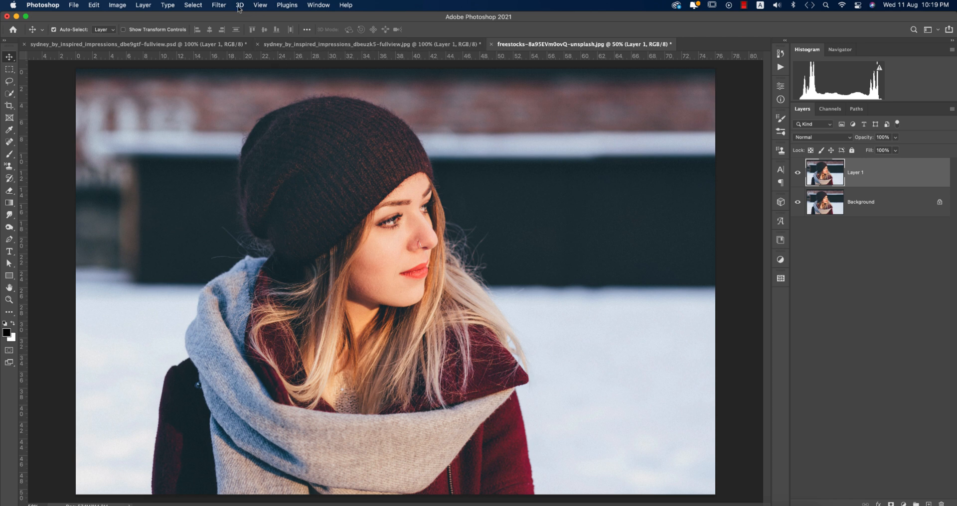
{"action": "left_click", "coordinate": [219, 5]}
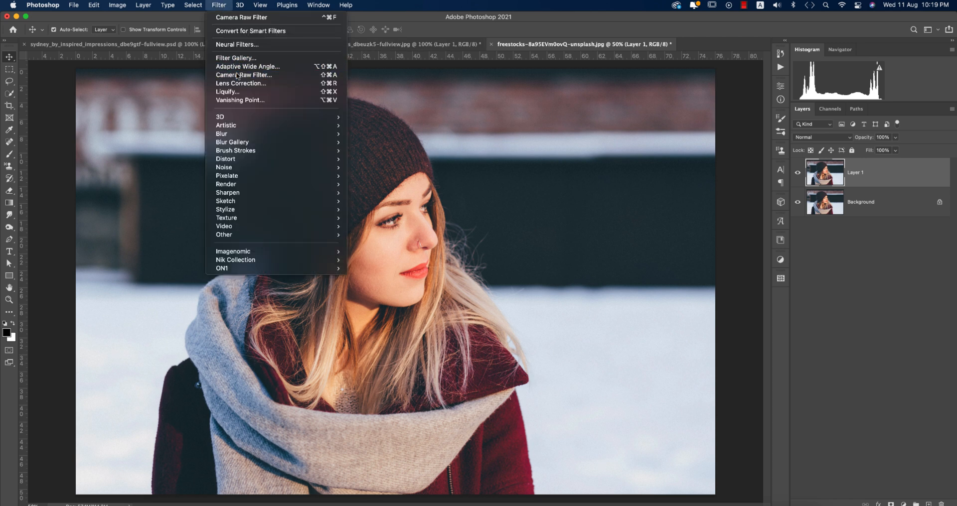
{"action": "left_click", "coordinate": [243, 75]}
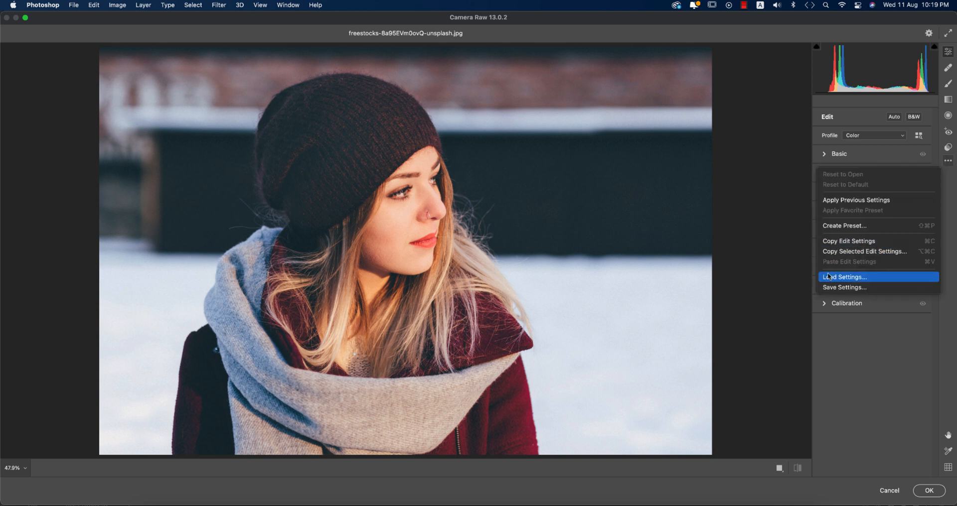
- Load the Noisy Portrait preset, pull Whites to -100 in Basic and confirm OK
{"action": "left_click", "coordinate": [846, 277]}
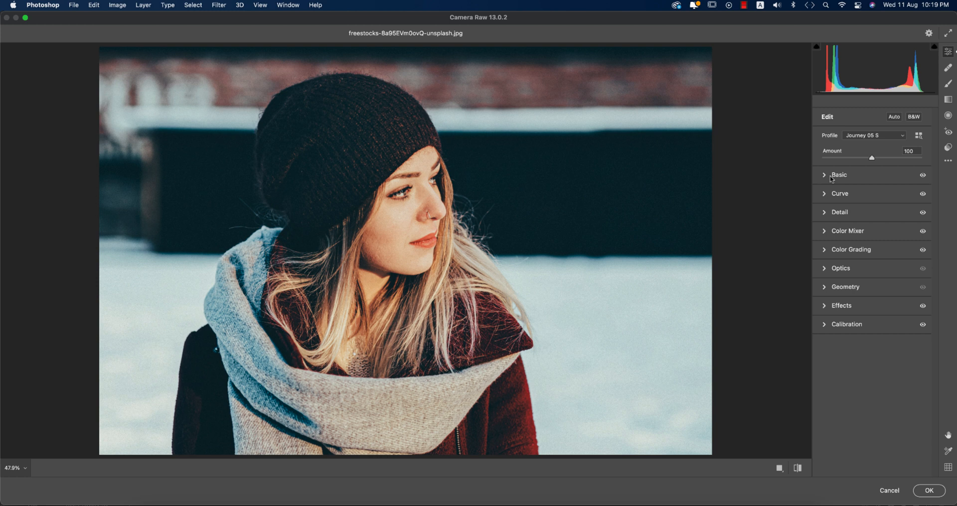
{"action": "left_click", "coordinate": [839, 176]}
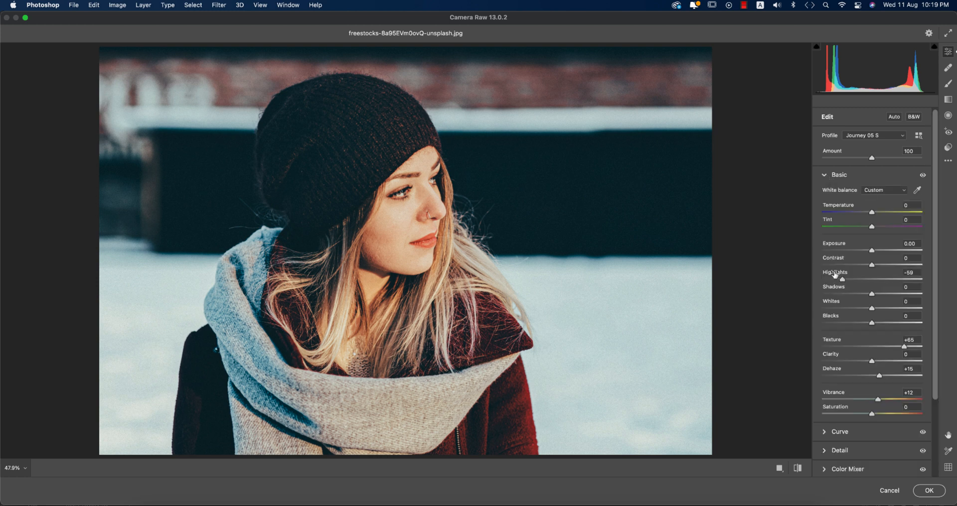
{"action": "mouse_move", "coordinate": [694, 322]}
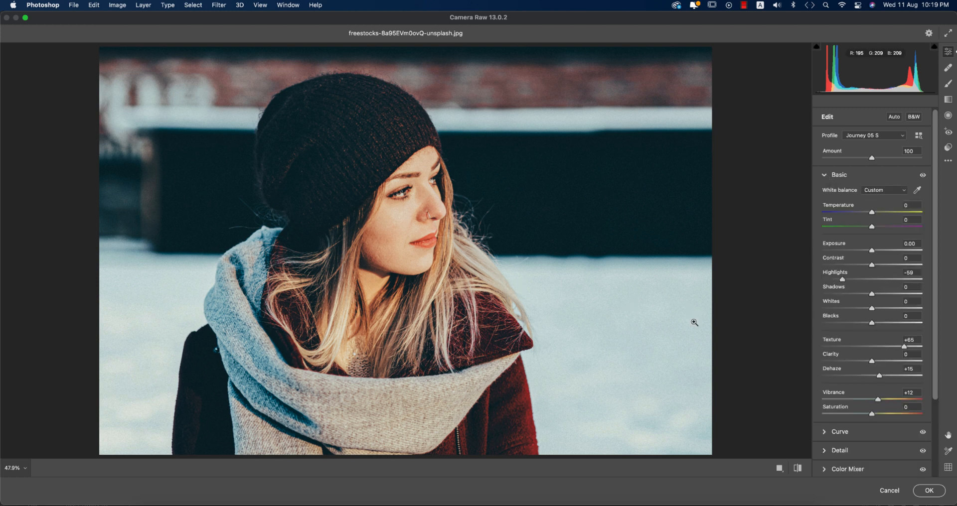
{"action": "left_click_drag", "start_coordinate": [881, 307], "coordinate": [845, 308]}
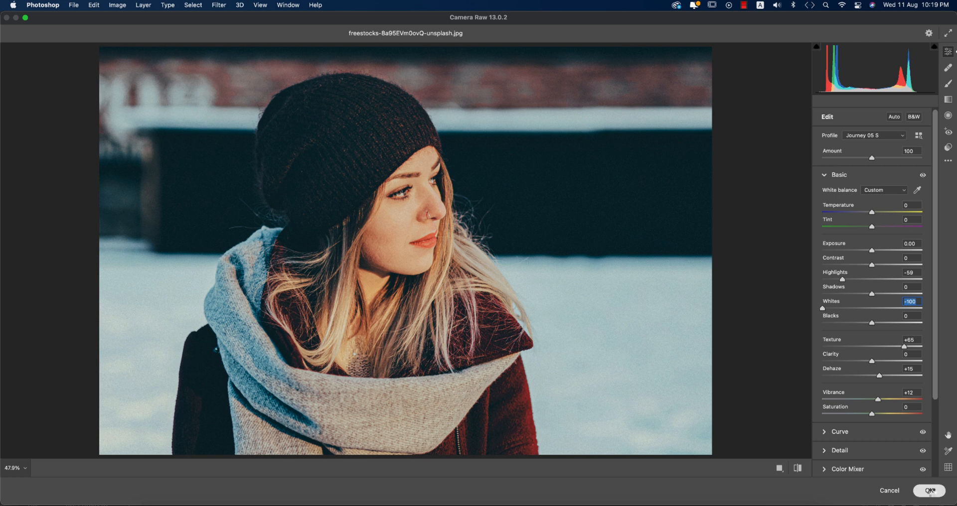
{"action": "left_click", "coordinate": [930, 491]}
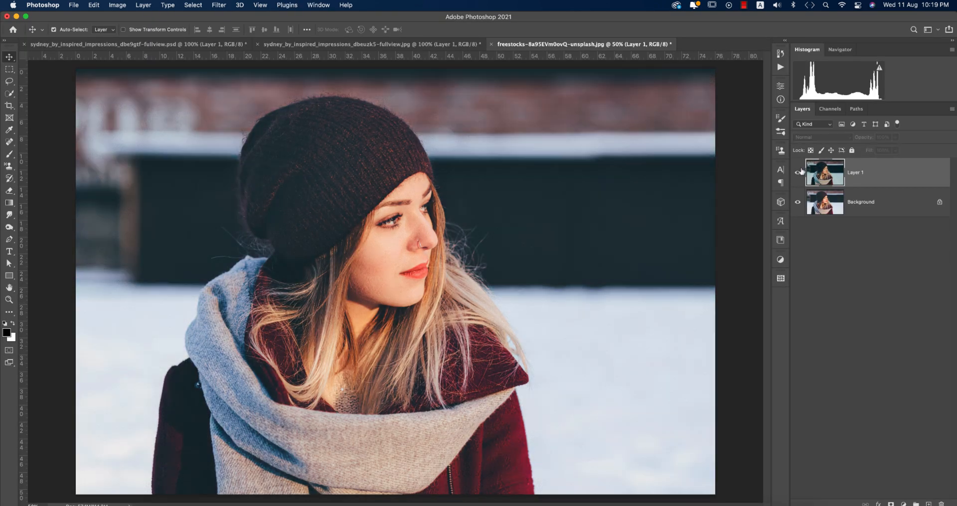
- Open the paige dark-background portrait and duplicate its background layer
{"action": "left_click", "coordinate": [73, 5]}
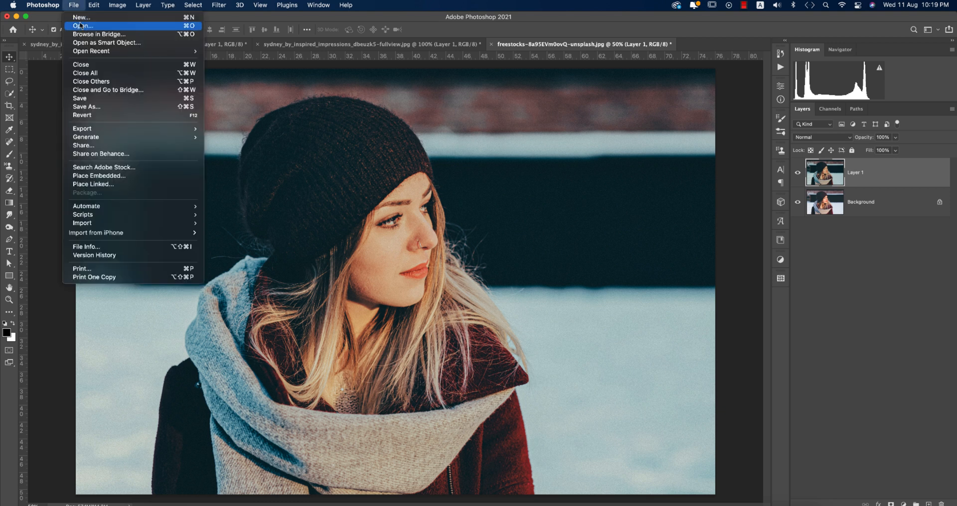
{"action": "left_click", "coordinate": [81, 26]}
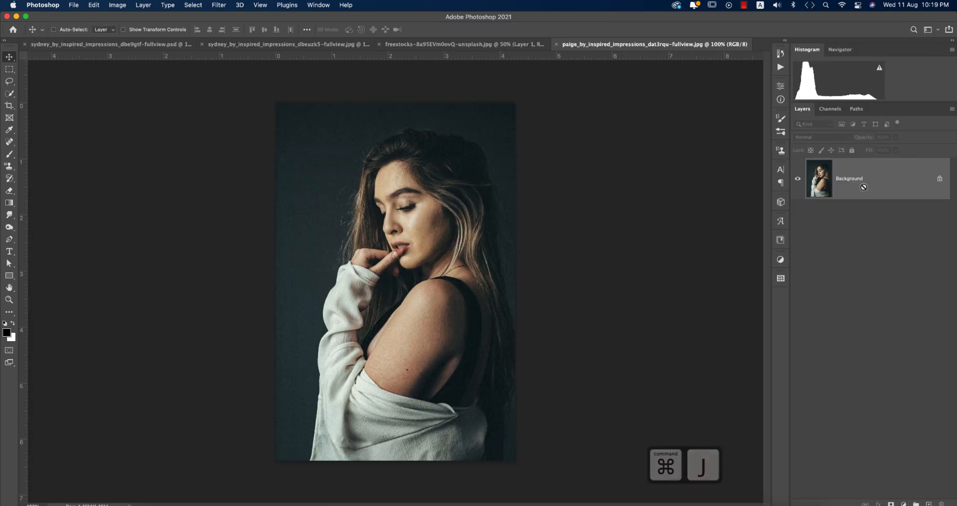
{"action": "key", "text": "cmd+j"}
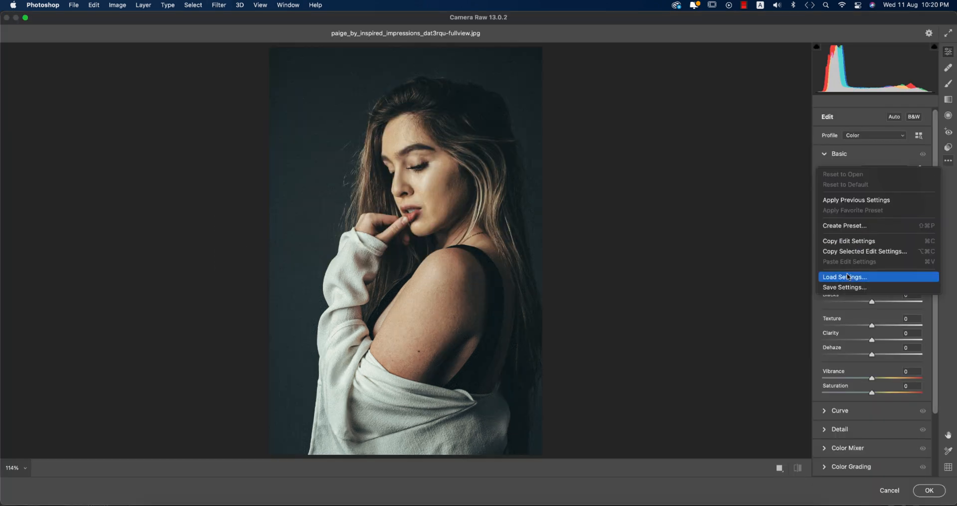
- Load the Noisy Portrait preset, warm Temperature to +8 and confirm OK
{"action": "left_click", "coordinate": [845, 277]}
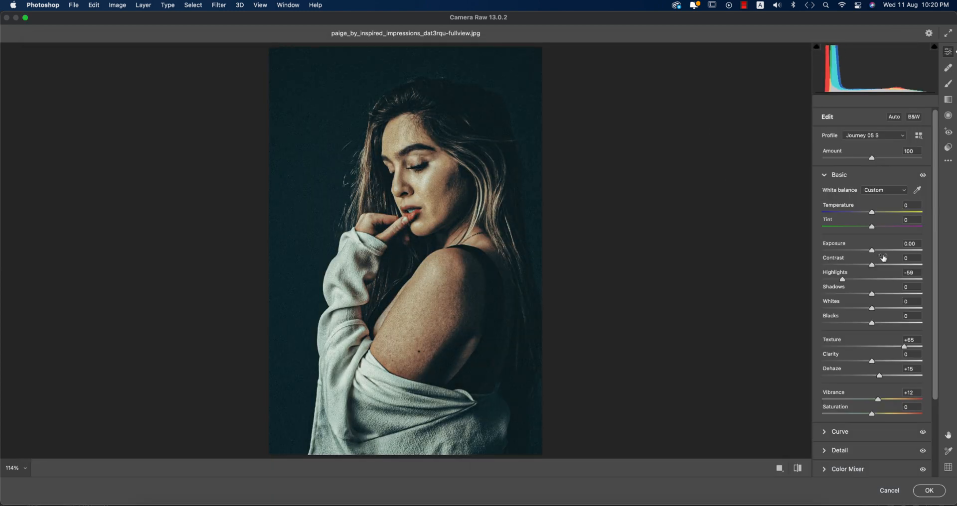
{"action": "left_click_drag", "start_coordinate": [872, 211], "coordinate": [878, 211]}
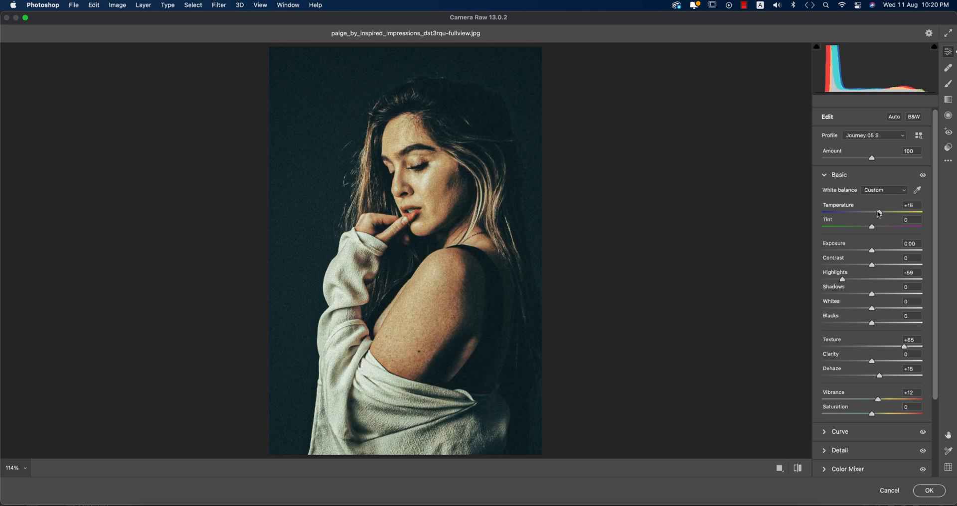
{"action": "left_click_drag", "start_coordinate": [877, 213], "coordinate": [874, 213]}
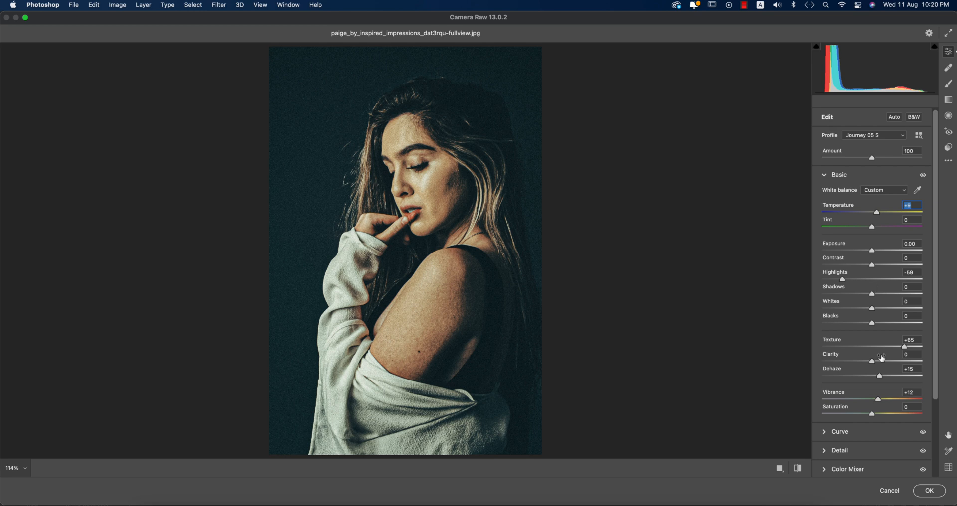
{"action": "left_click", "coordinate": [928, 490]}
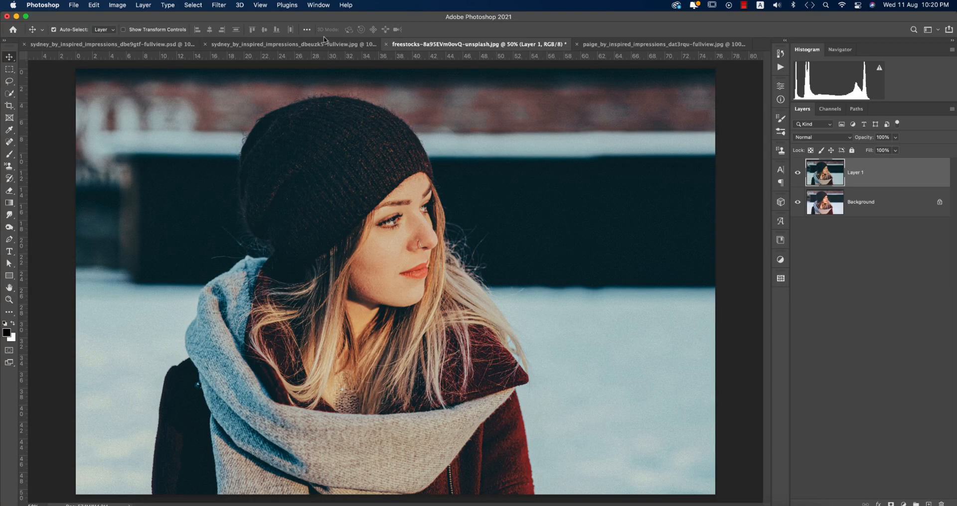
- Return to the sydney blonde portrait tab and launch Color Efex Pro 4 from Filter > Nik Collection
{"action": "left_click", "coordinate": [293, 43]}
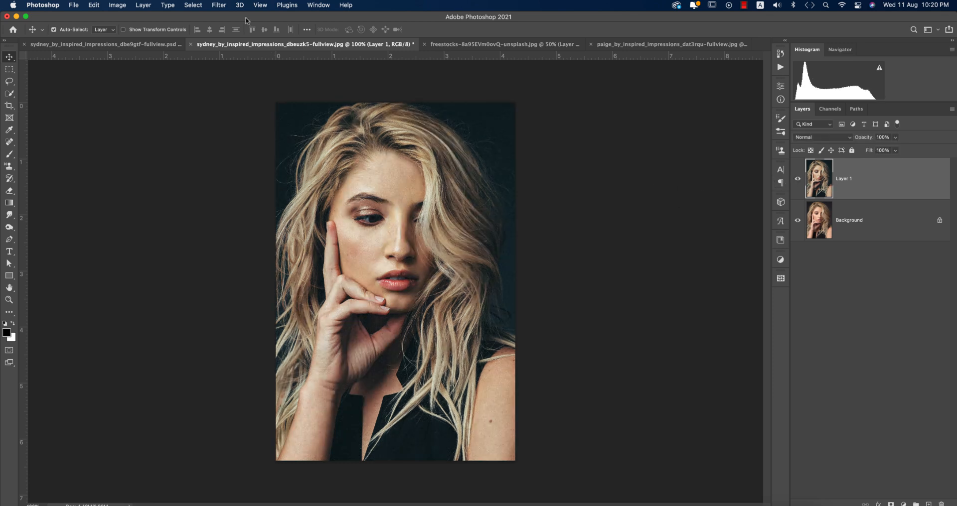
{"action": "left_click", "coordinate": [219, 5]}
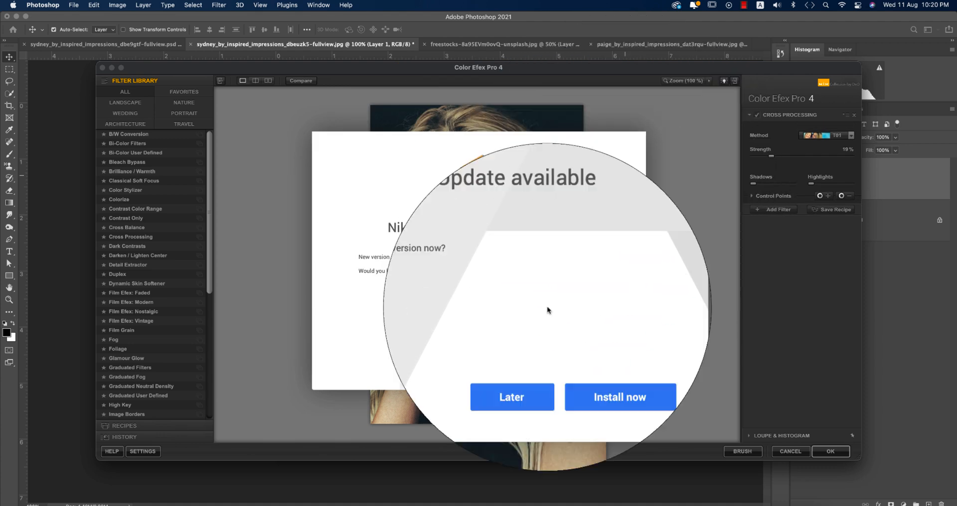
- Postpone the Color Efex update, set Cross Processing Strength to 33% and confirm to add the CEP 4 layer
{"action": "left_click", "coordinate": [512, 397]}
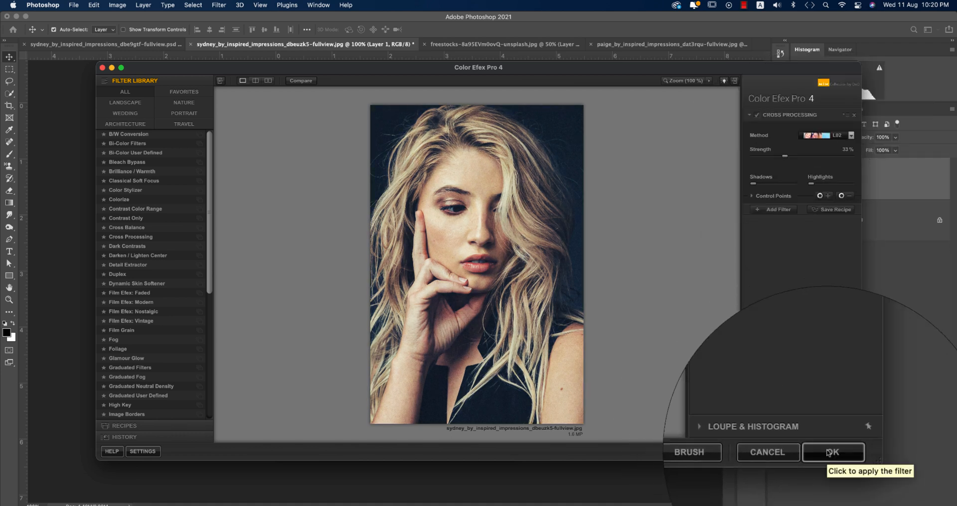
{"action": "left_click_drag", "start_coordinate": [787, 152], "coordinate": [756, 151]}
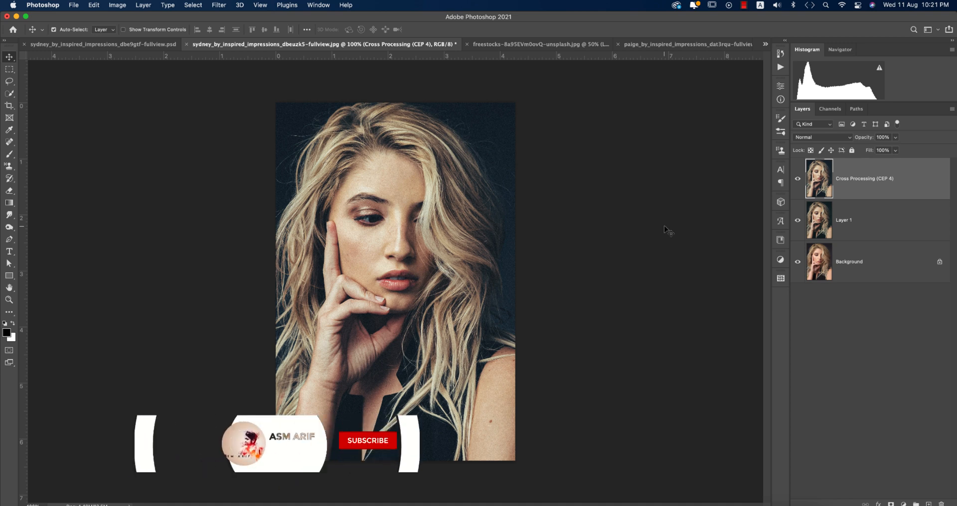
{"action": "left_click", "coordinate": [367, 441]}
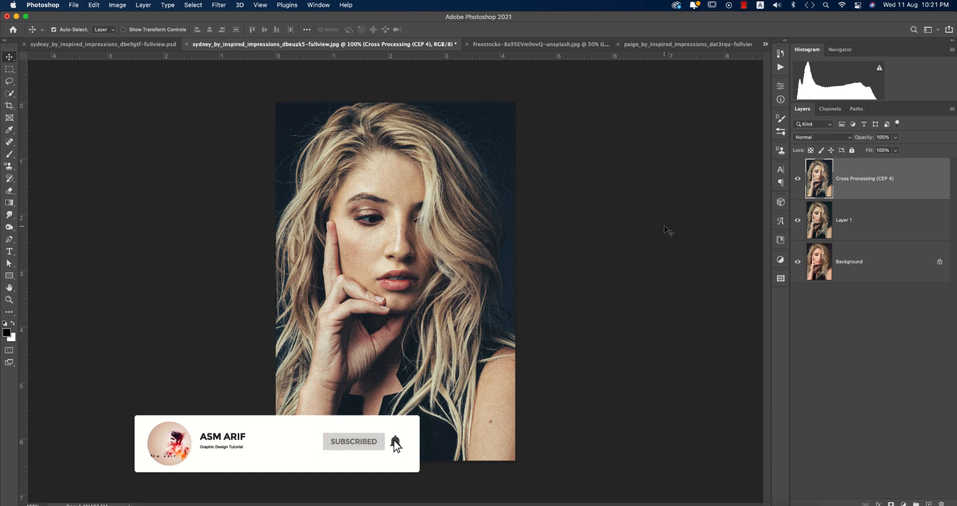